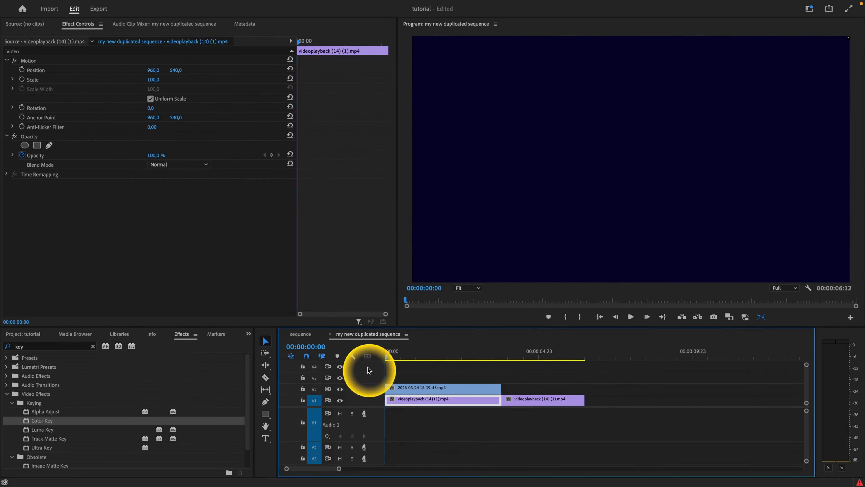
- Play the sequence from an early frame to preview the green ink over the Spider-Man footage
{"action": "left_click", "coordinate": [392, 354]}
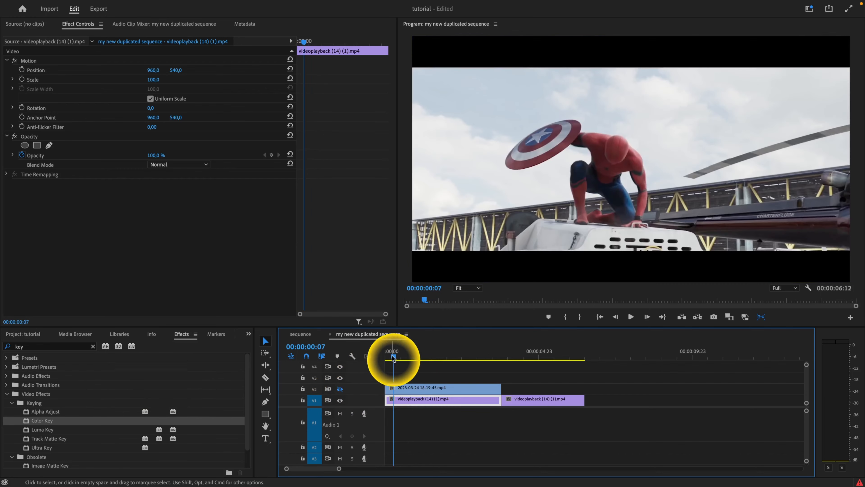
{"action": "key", "text": "space"}
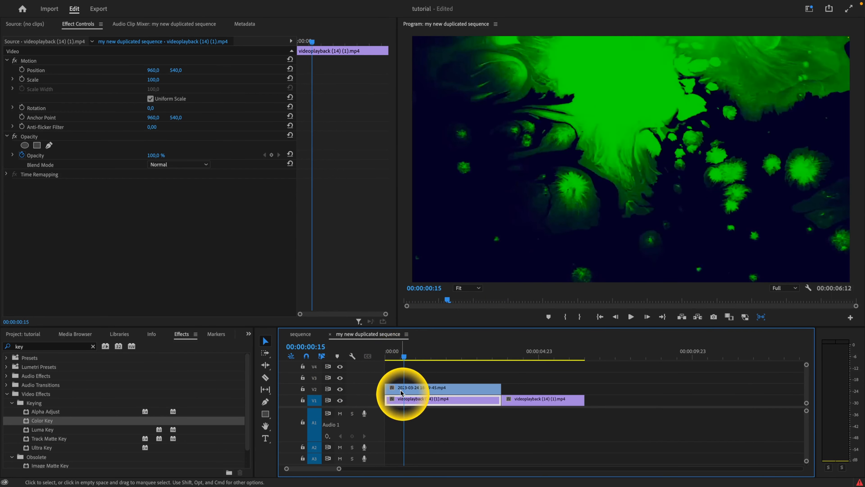
- Select the green ink clip on V2 and show the video effects list with the Keying folder
{"action": "left_click", "coordinate": [441, 388]}
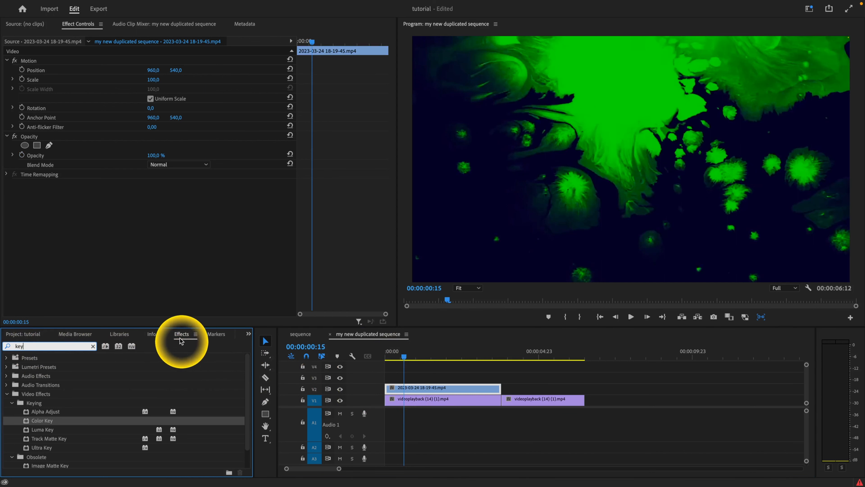
{"action": "left_click", "coordinate": [33, 346]}
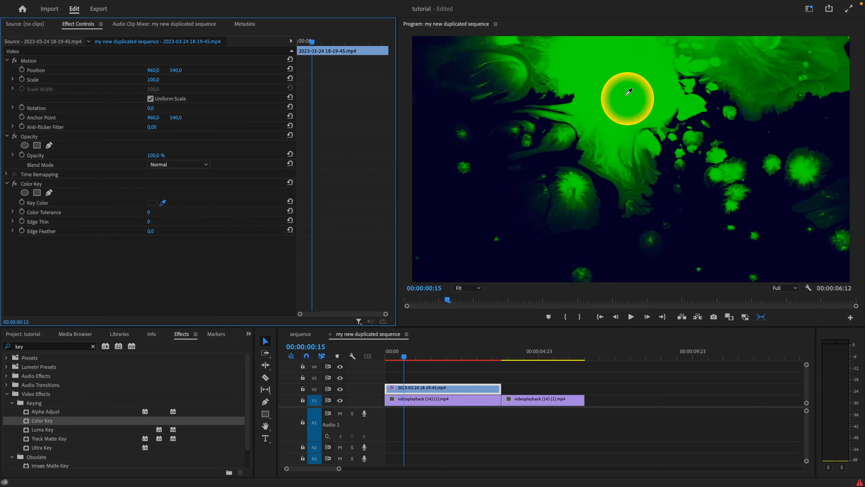
{"action": "mouse_move", "coordinate": [591, 55]}
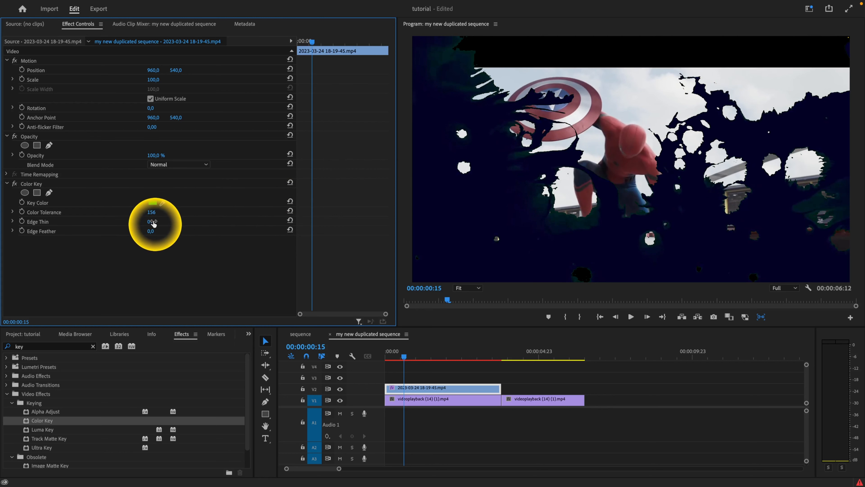
{"action": "left_click_drag", "start_coordinate": [150, 222], "coordinate": [145, 221]}
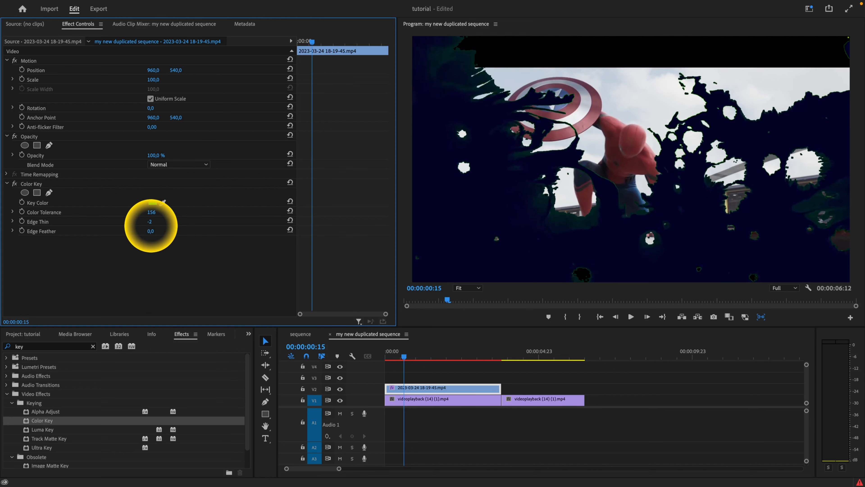
{"action": "left_click", "coordinate": [150, 222]}
{"action": "type", "text": "0"}
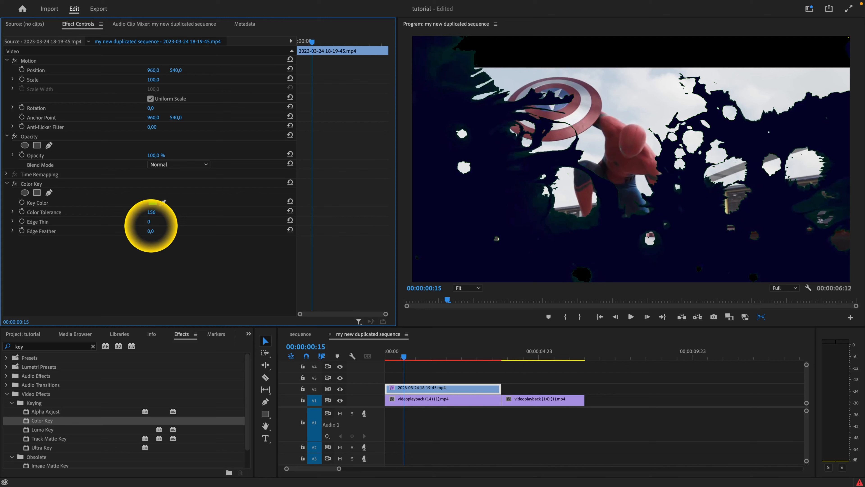
{"action": "left_click", "coordinate": [148, 222]}
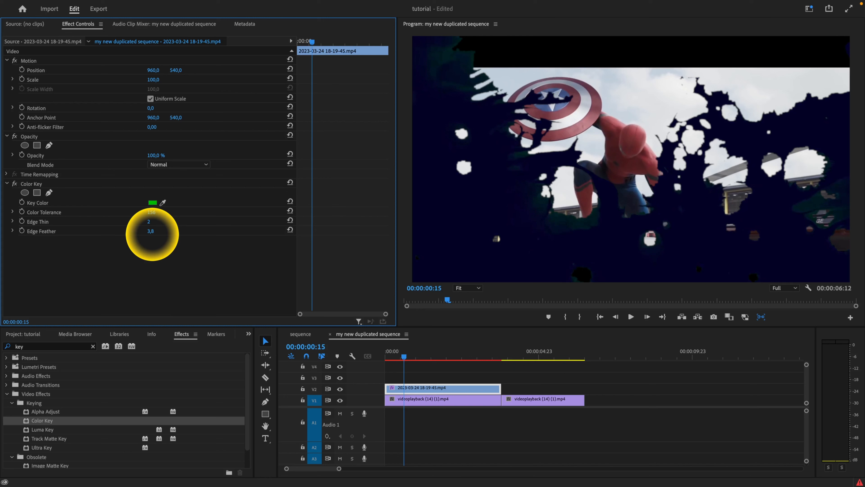
- Scrub Color Key's Edge Feather to about 2.2 to soften the keyed ink edges
{"action": "left_click_drag", "start_coordinate": [150, 231], "coordinate": [160, 230]}
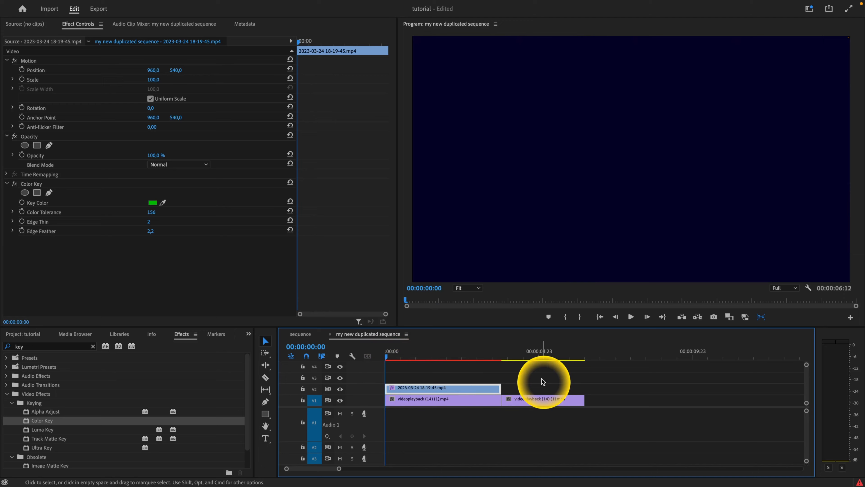
- Play the sequence from the start to review the keyed ink reveal
{"action": "left_click", "coordinate": [631, 316]}
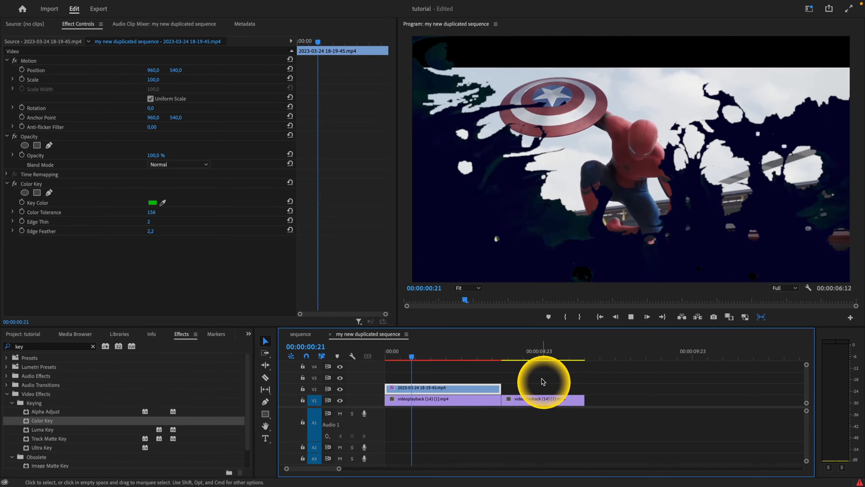
{"action": "key", "text": "space"}
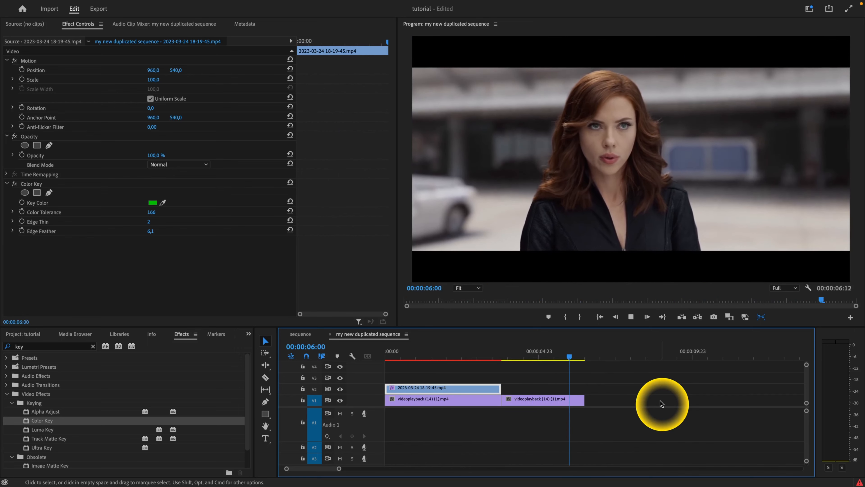
- Move the playhead back near one second to recheck the keyed ink reveal
{"action": "left_click", "coordinate": [432, 357]}
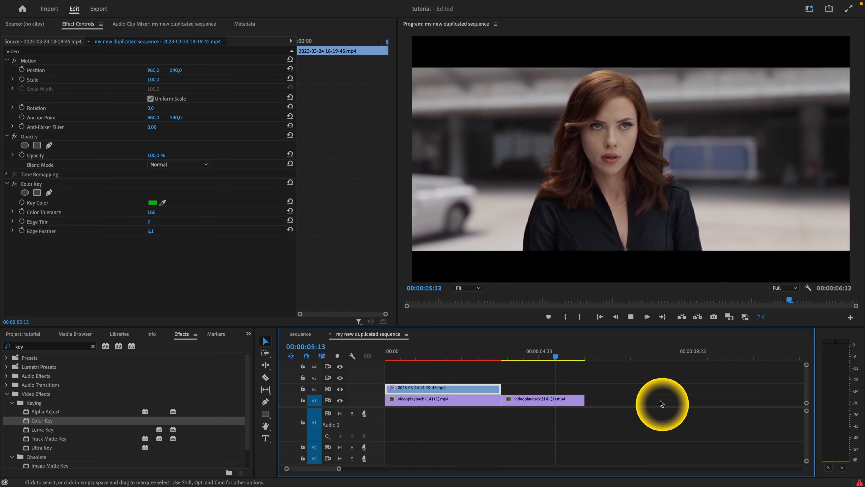
{"action": "left_click", "coordinate": [419, 358]}
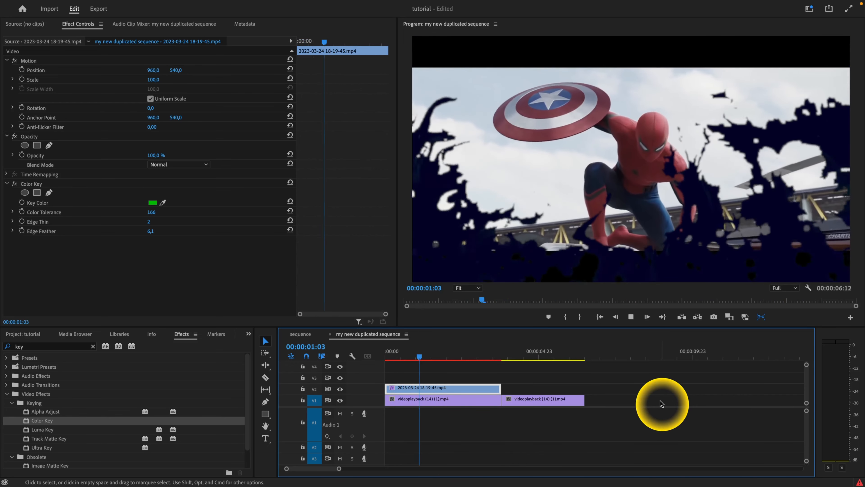